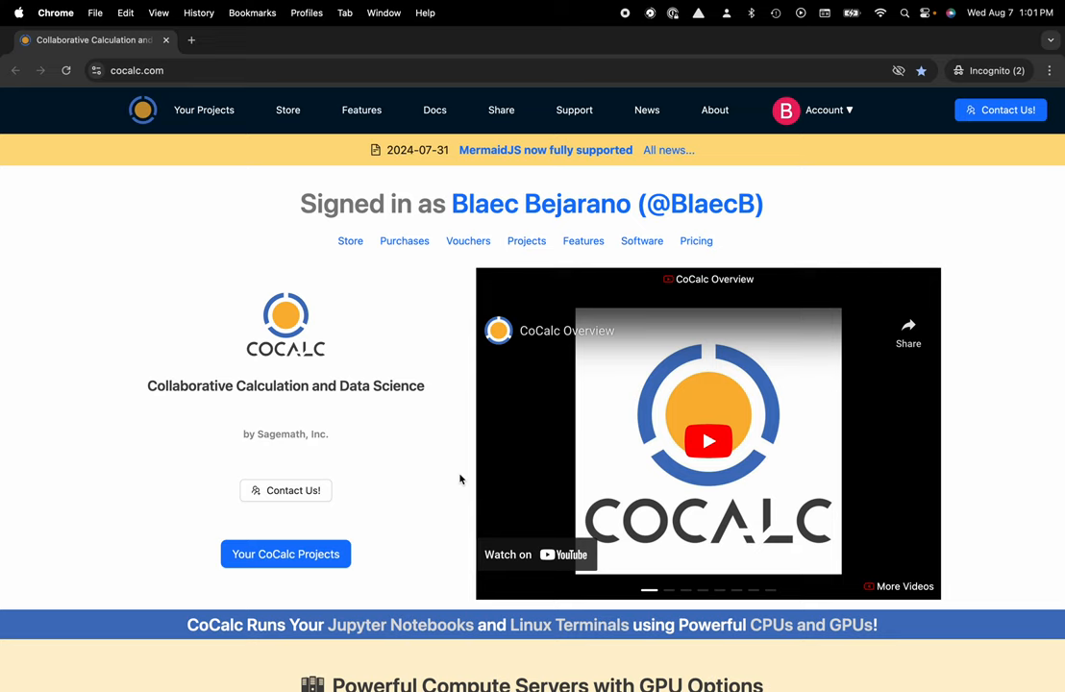
{"action": "mouse_move", "coordinate": [125, 93]}
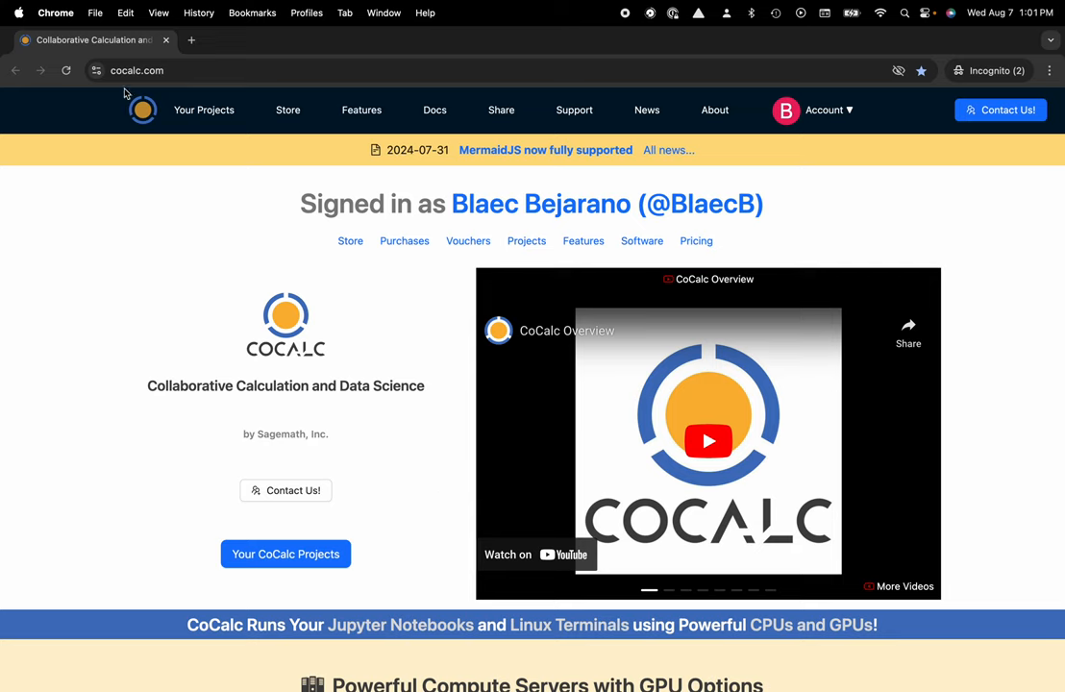
{"action": "mouse_move", "coordinate": [204, 110]}
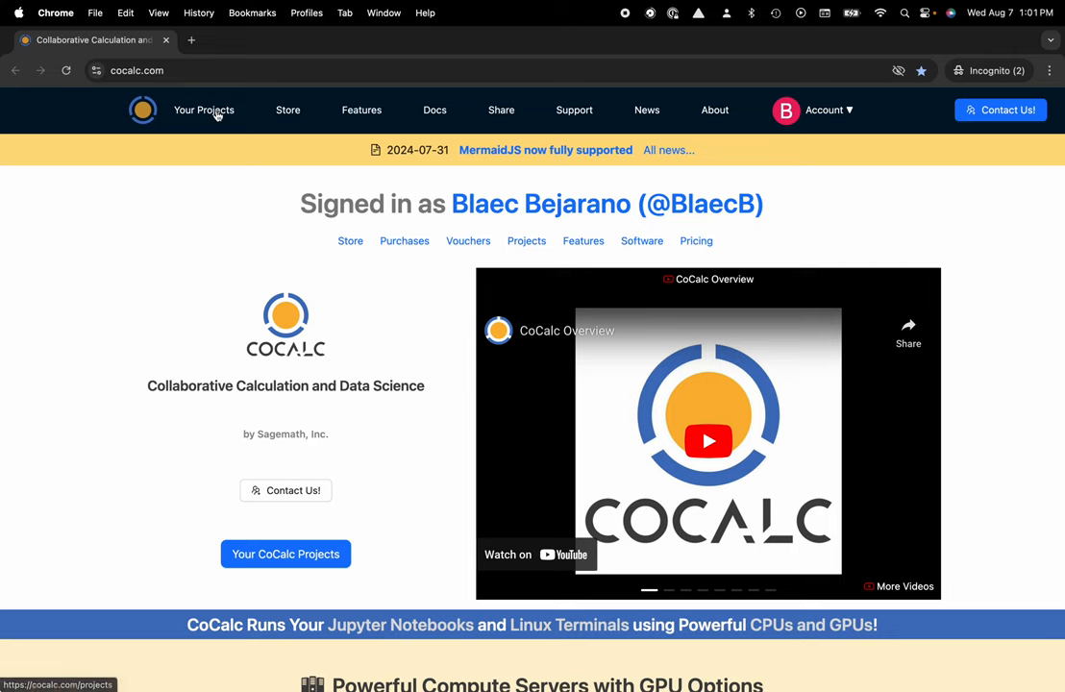
- Show the CoCalc projects page listing the running My Project
{"action": "left_click", "coordinate": [204, 110]}
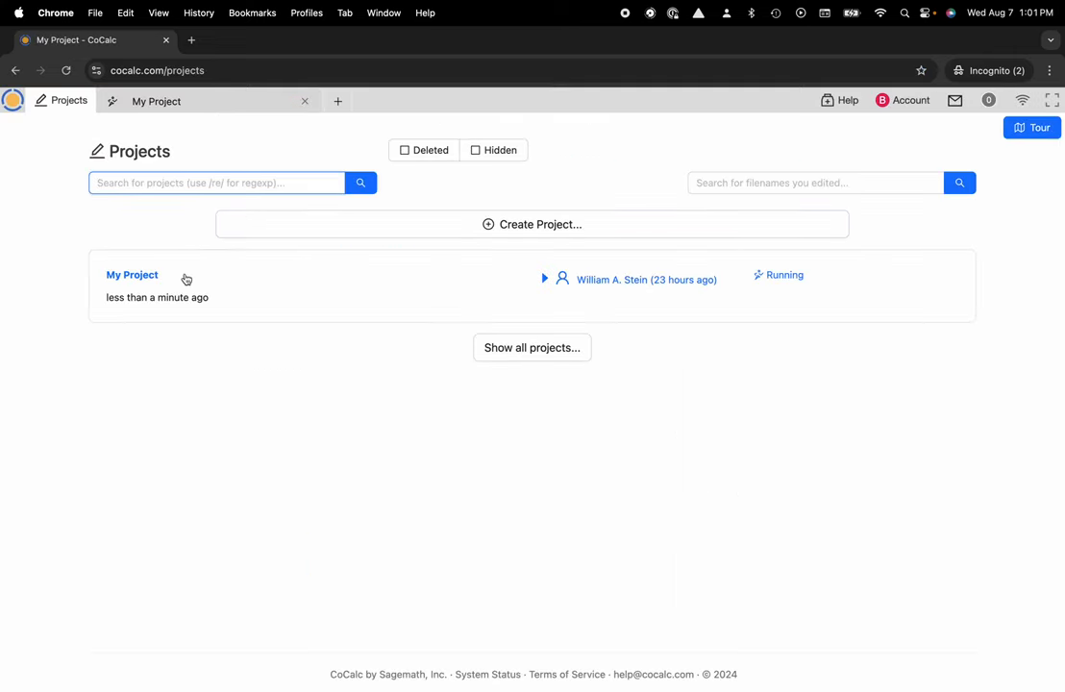
{"action": "mouse_move", "coordinate": [244, 237]}
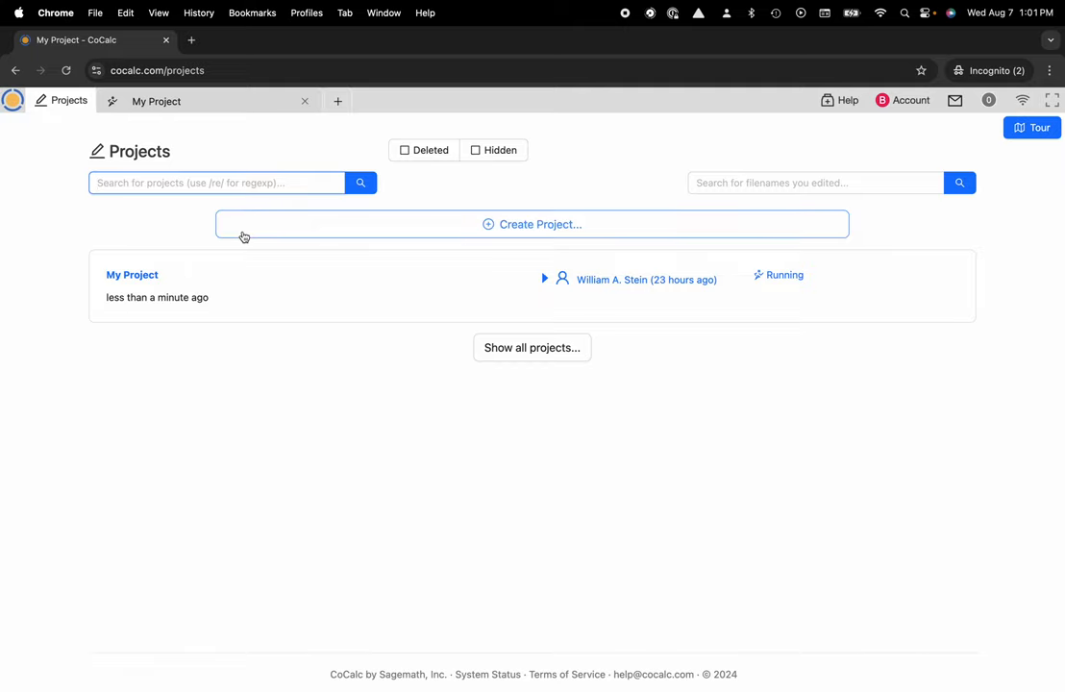
{"action": "mouse_move", "coordinate": [222, 259]}
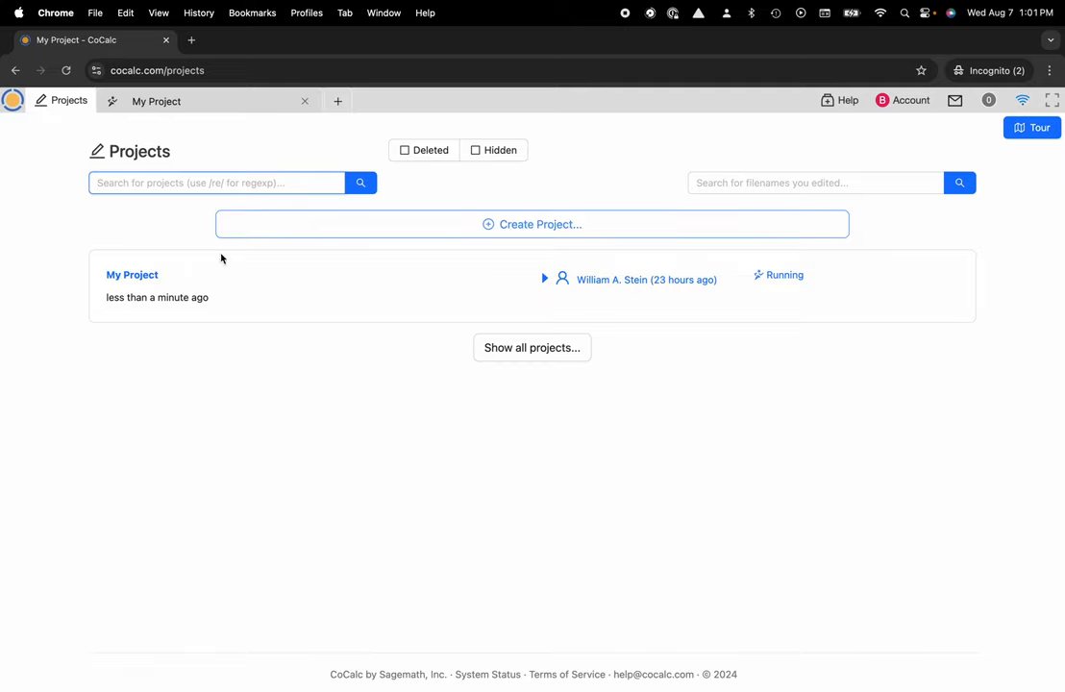
- Open My Project, look inside Example Folder, and return to the project root
{"action": "left_click", "coordinate": [132, 275]}
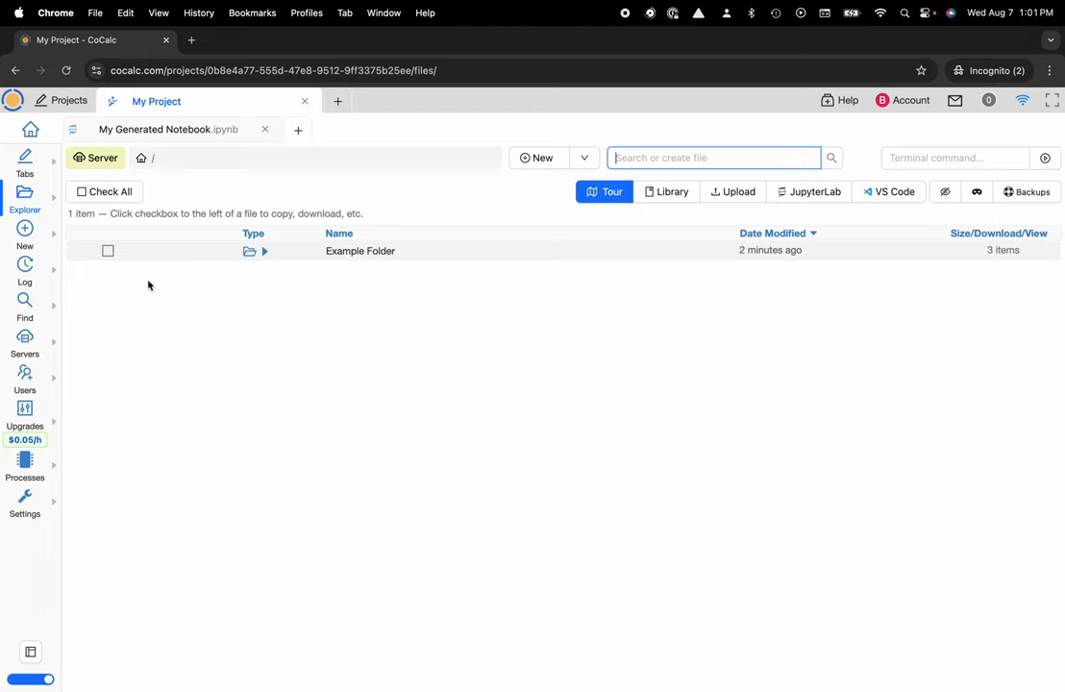
{"action": "mouse_move", "coordinate": [284, 264]}
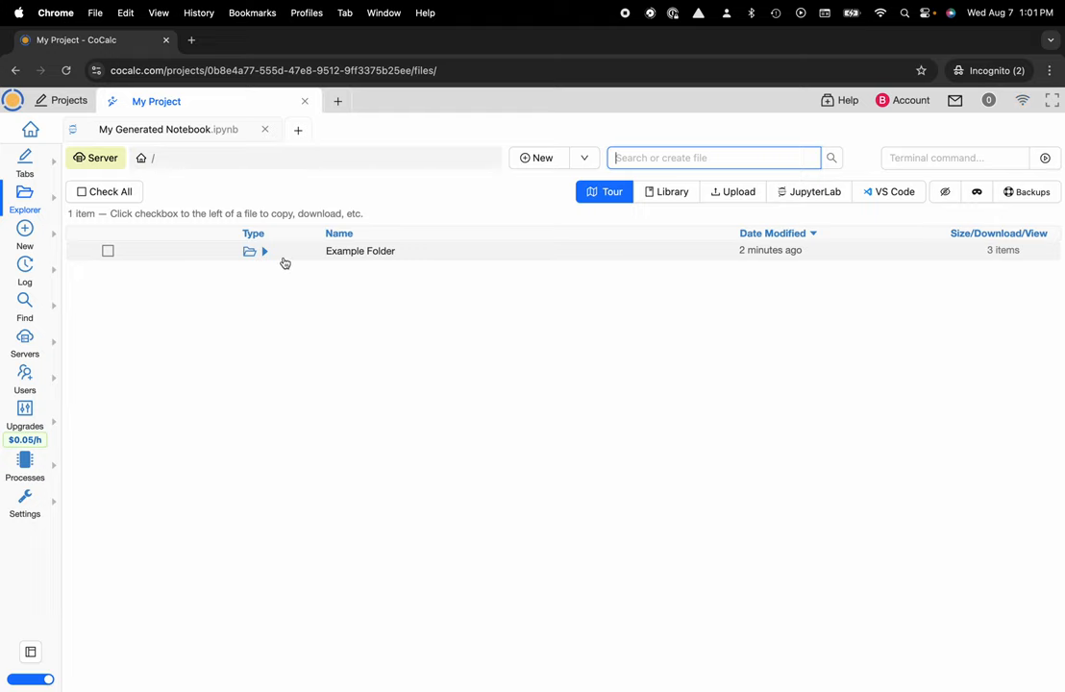
{"action": "left_click", "coordinate": [360, 251]}
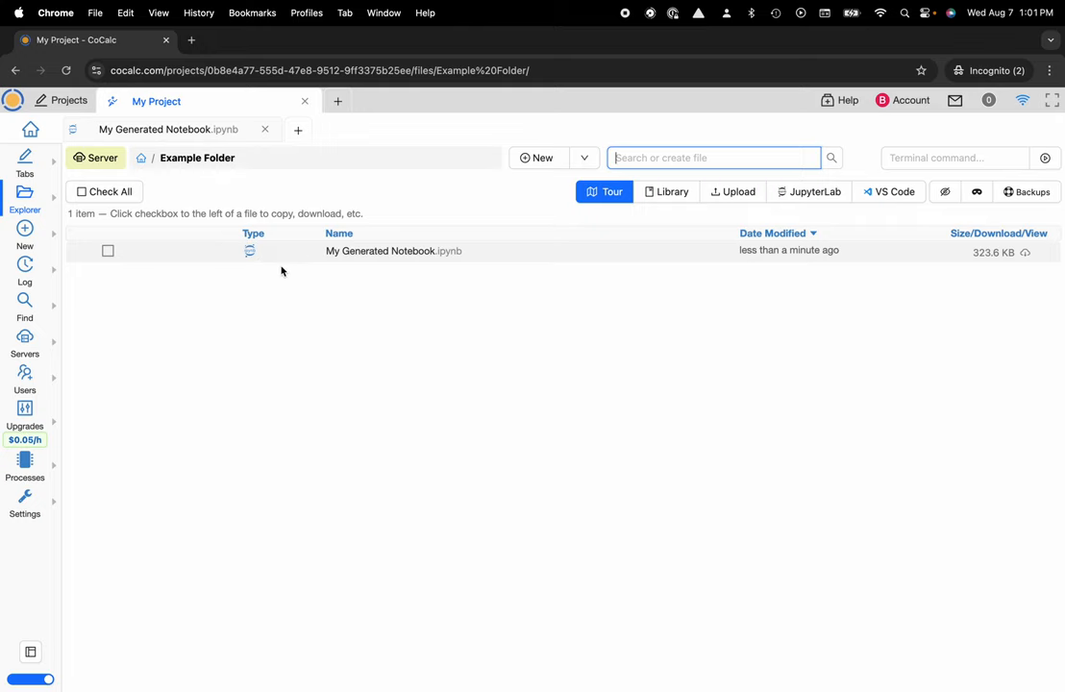
{"action": "left_click", "coordinate": [140, 158]}
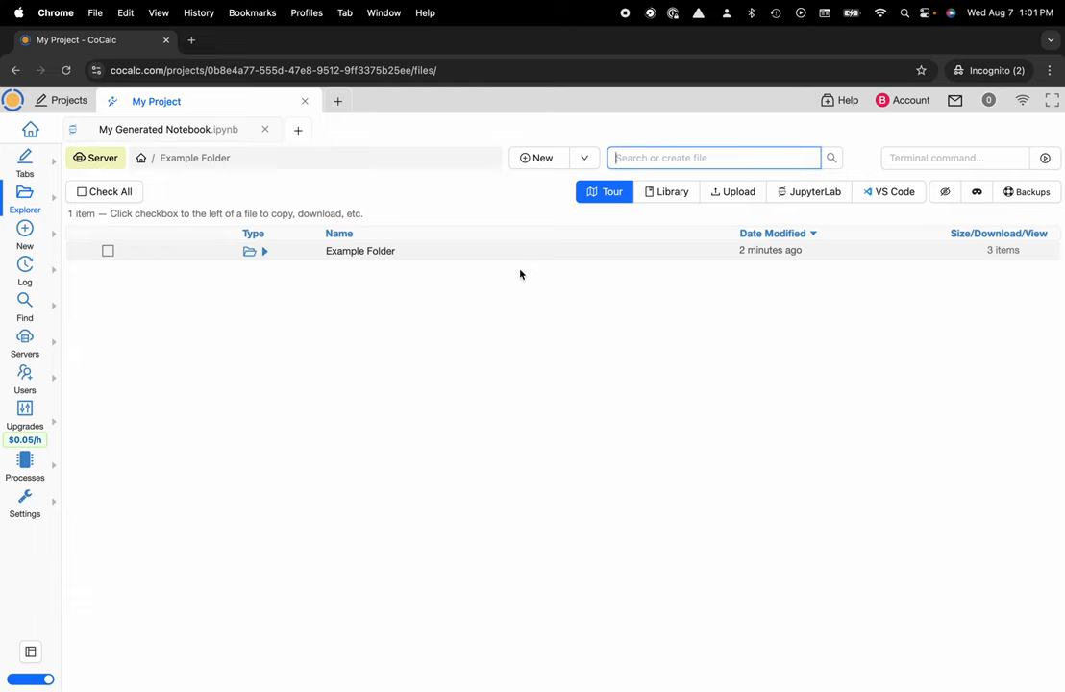
{"action": "mouse_move", "coordinate": [814, 191]}
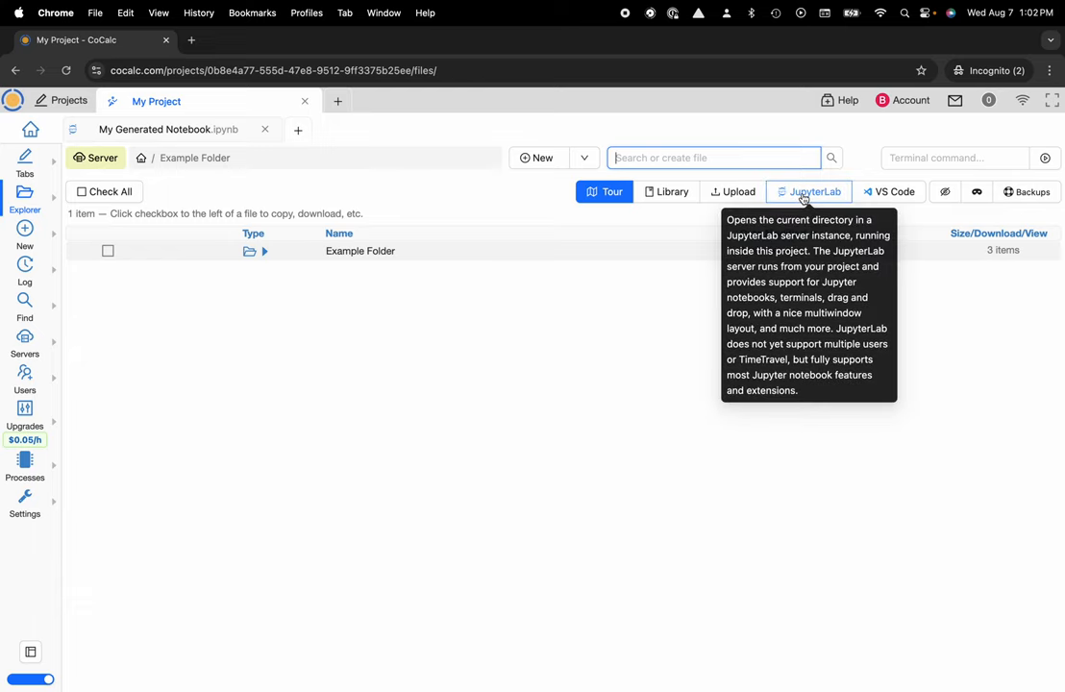
- Launch JupyterLab and open My Generated Notebook.ipynb to view its 3D wave plot
{"action": "left_click", "coordinate": [808, 191]}
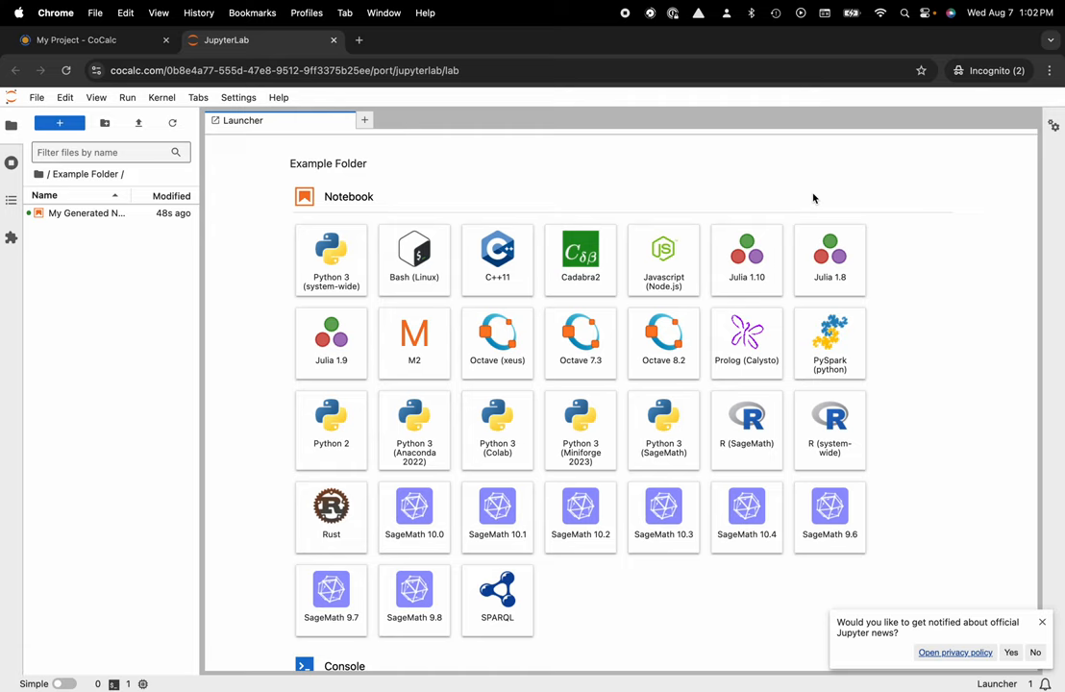
{"action": "mouse_move", "coordinate": [255, 194]}
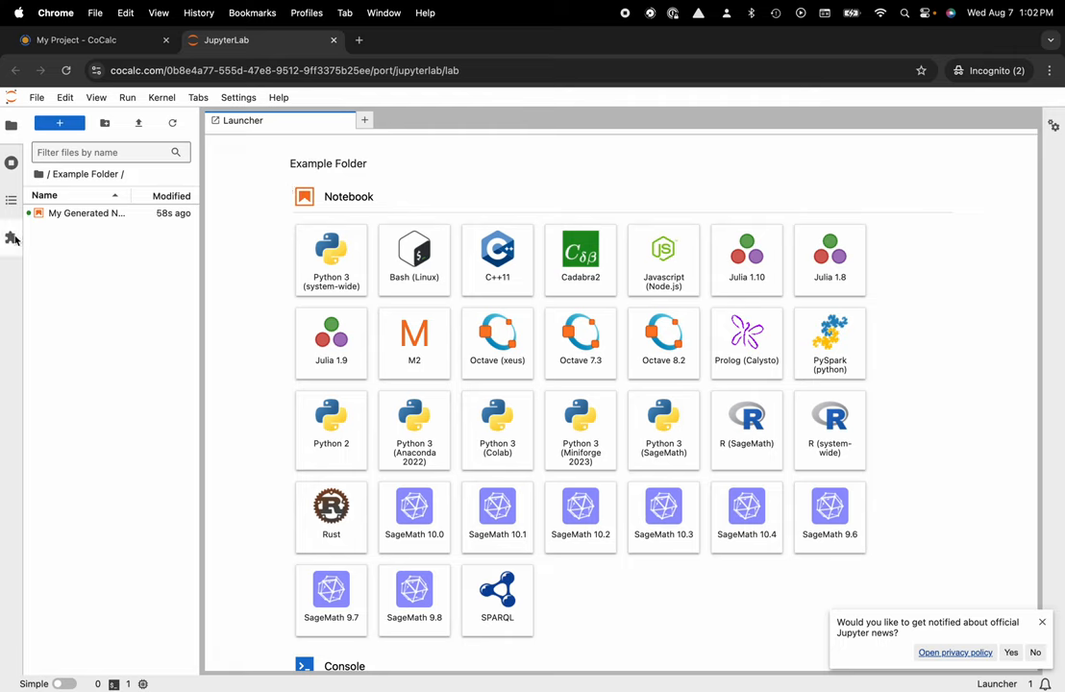
{"action": "mouse_move", "coordinate": [12, 237]}
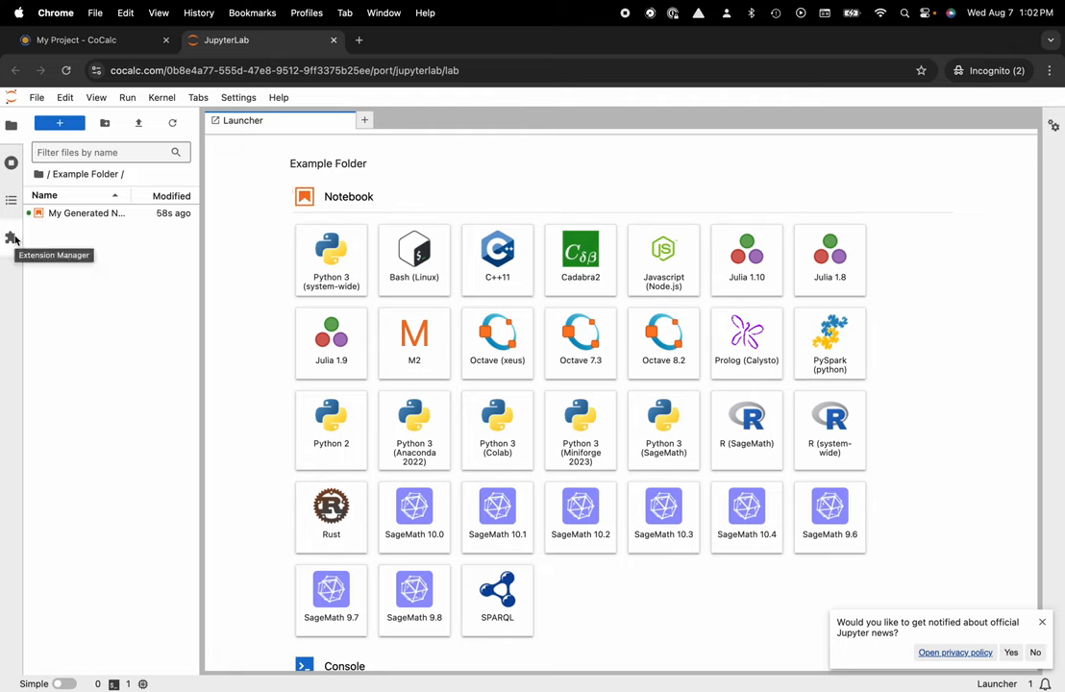
{"action": "left_click", "coordinate": [87, 212]}
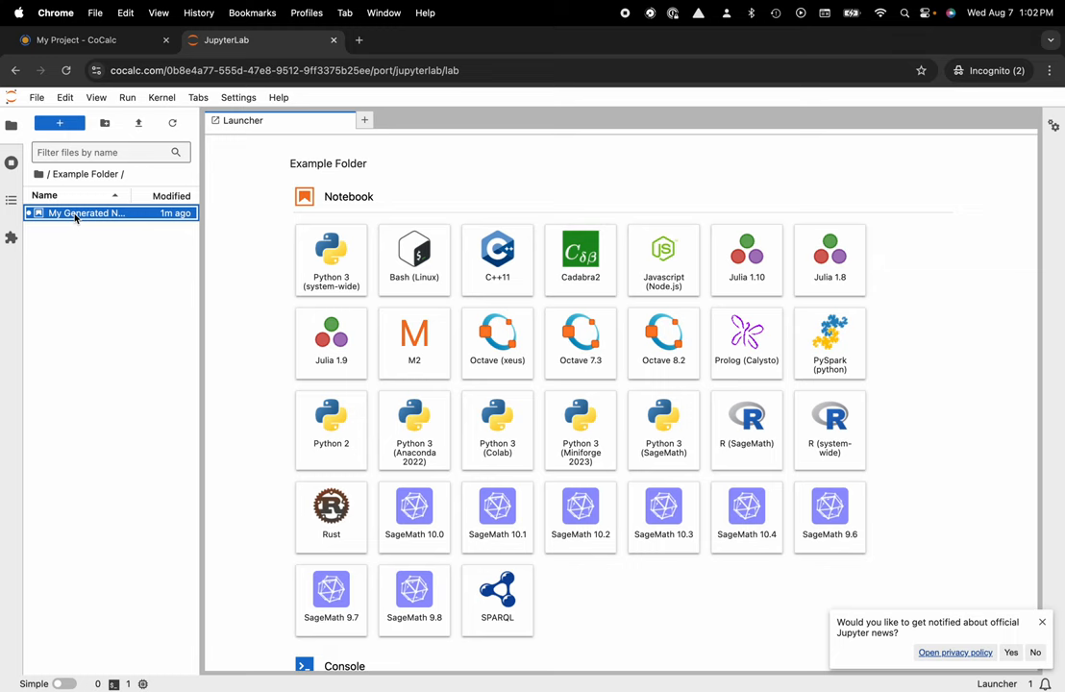
{"action": "double_click", "coordinate": [86, 213]}
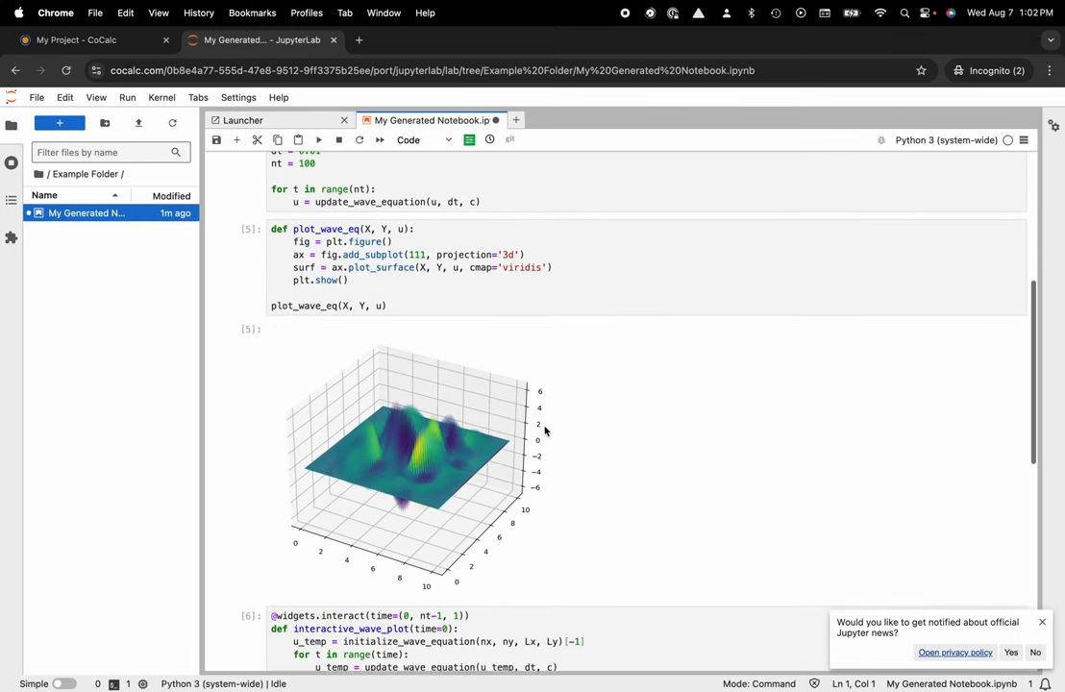
{"action": "scroll", "scroll_direction": "down", "scroll_amount": 3}
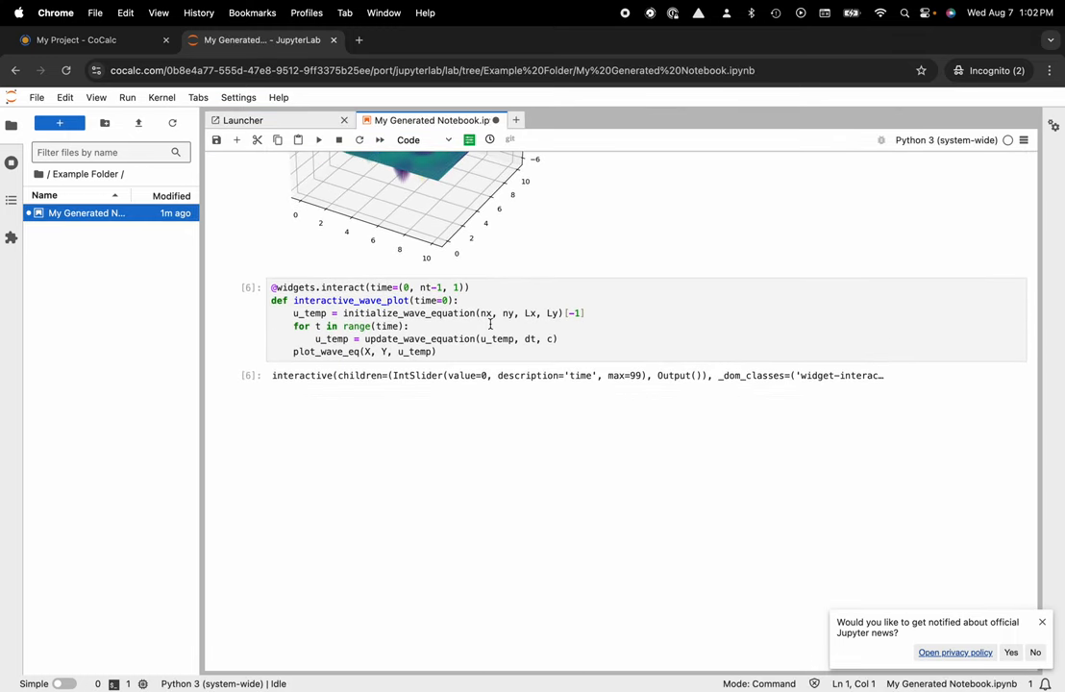